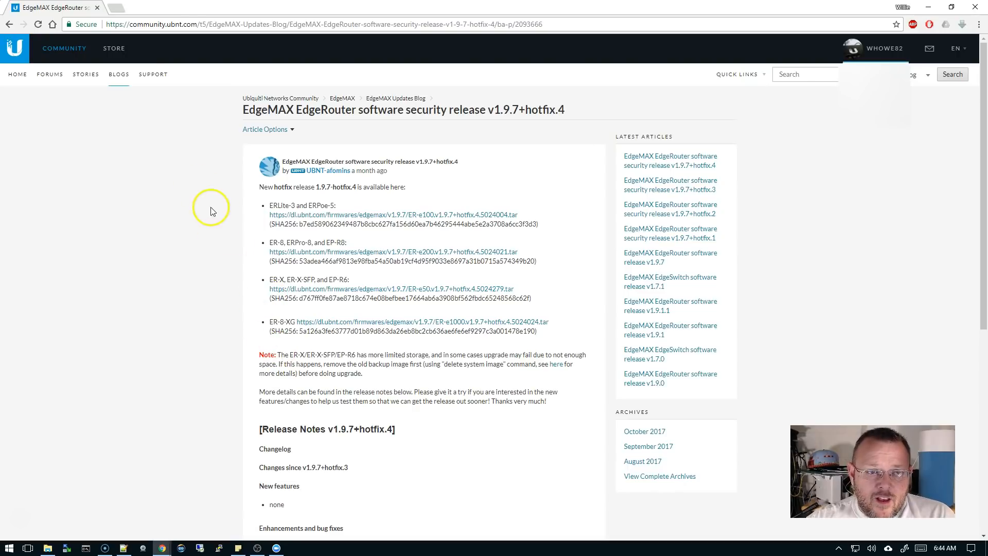
mouse_move(261, 210)
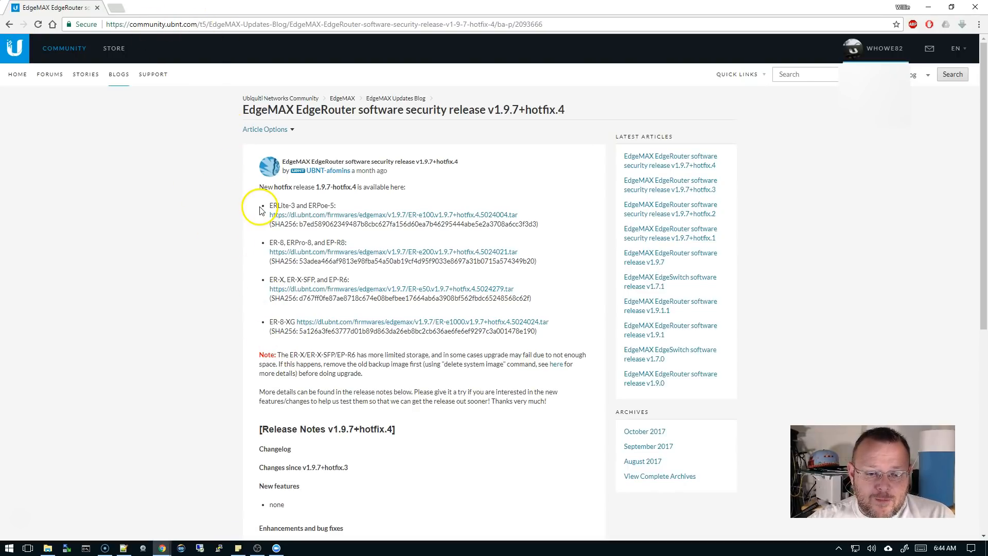
Scroll the post down to the Release Notes with the two PPPoE bug-fix bullets in view.
scroll(down, 3)
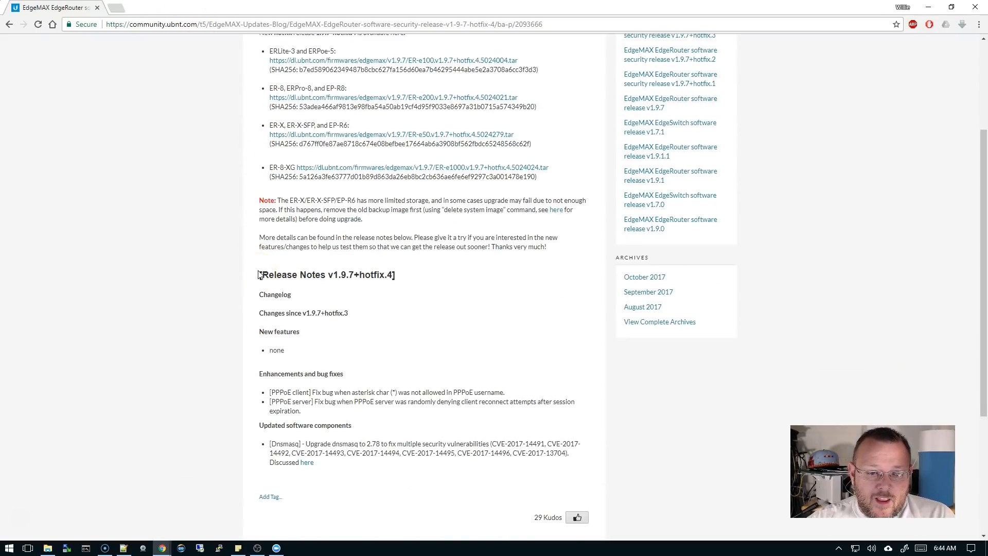
scroll(down, 3)
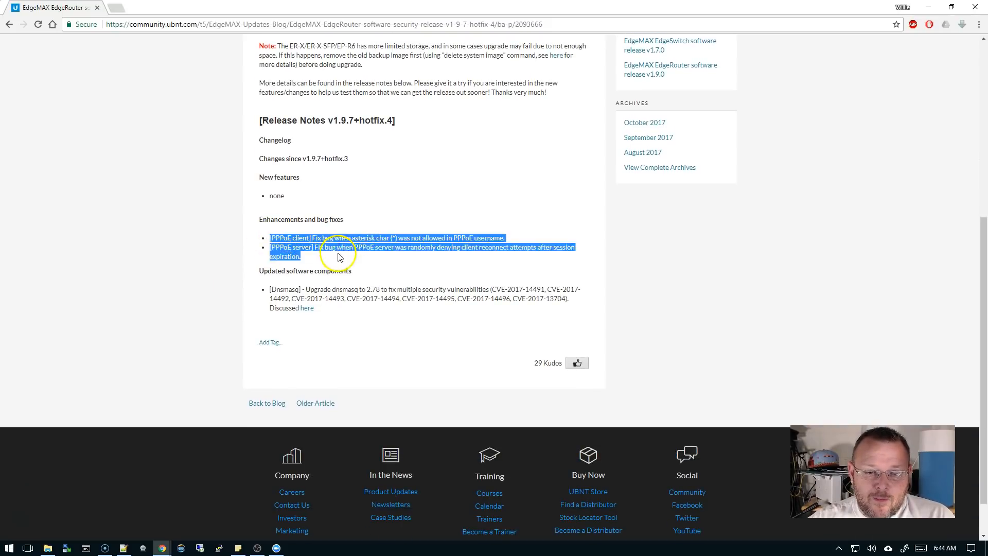
click(339, 260)
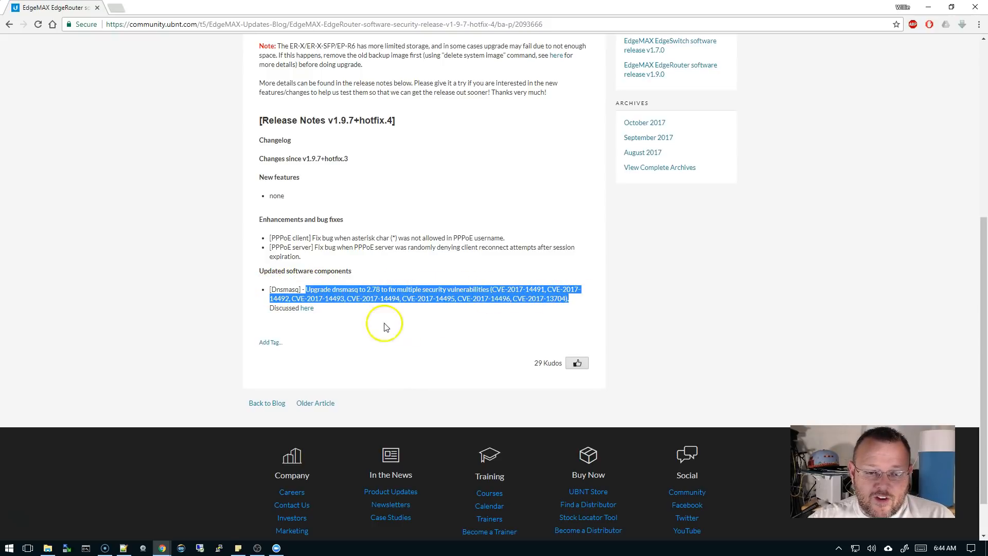
mouse_move(358, 381)
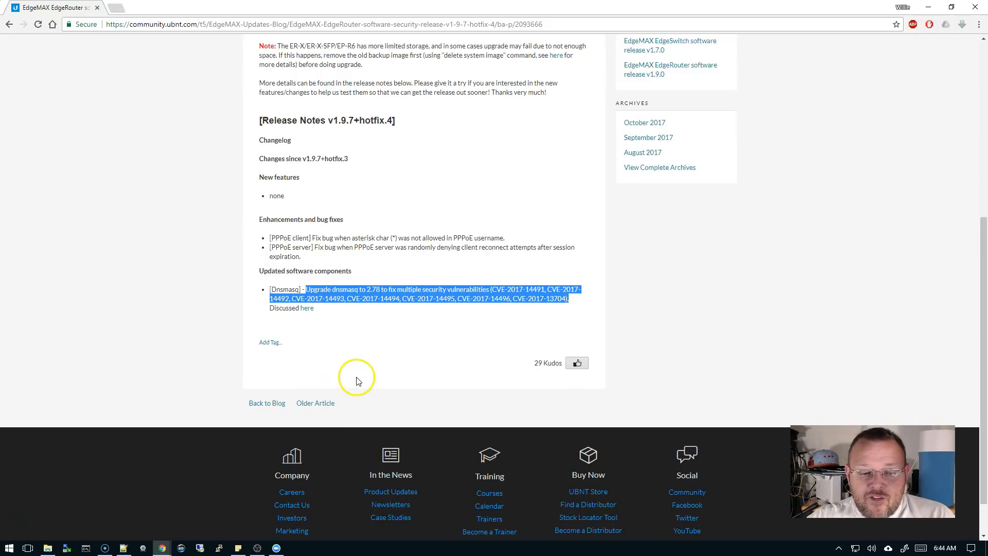
click(356, 377)
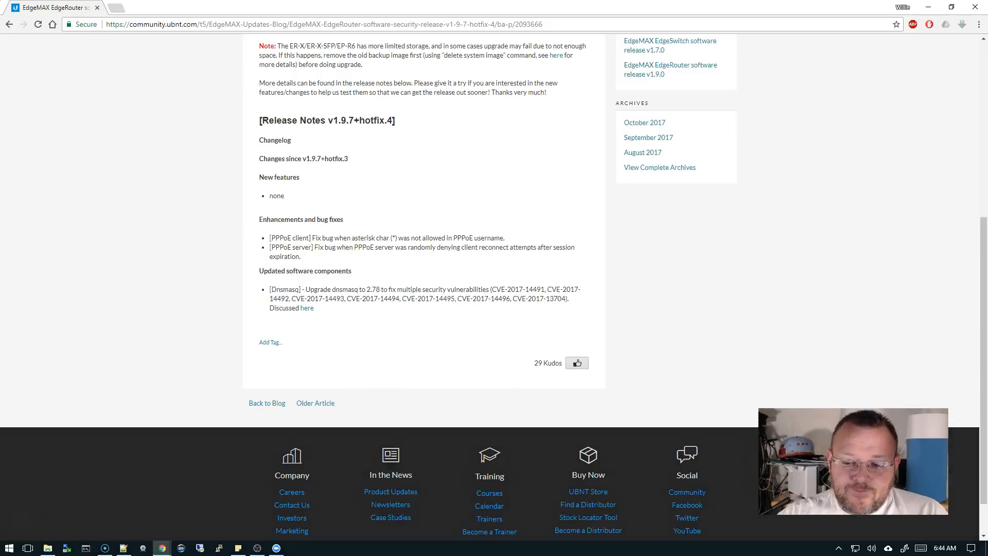